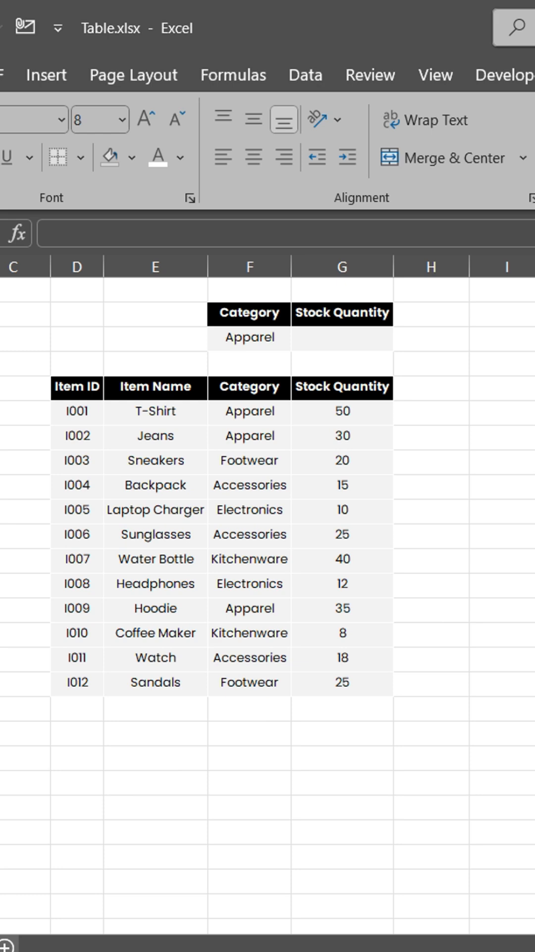
- After starting a SUMIF in the total cell, format the inventory as a light-style table named stock
click(342, 338)
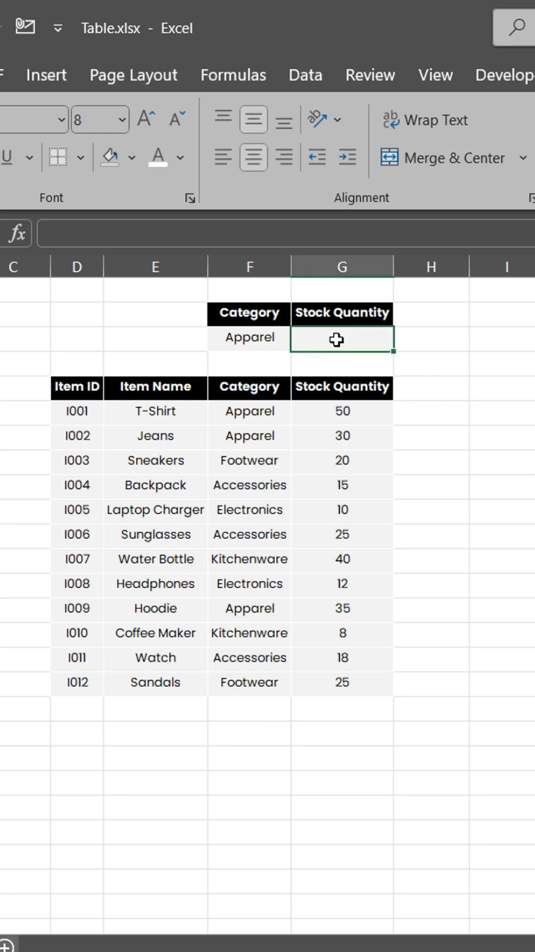
text(=SUMIF)
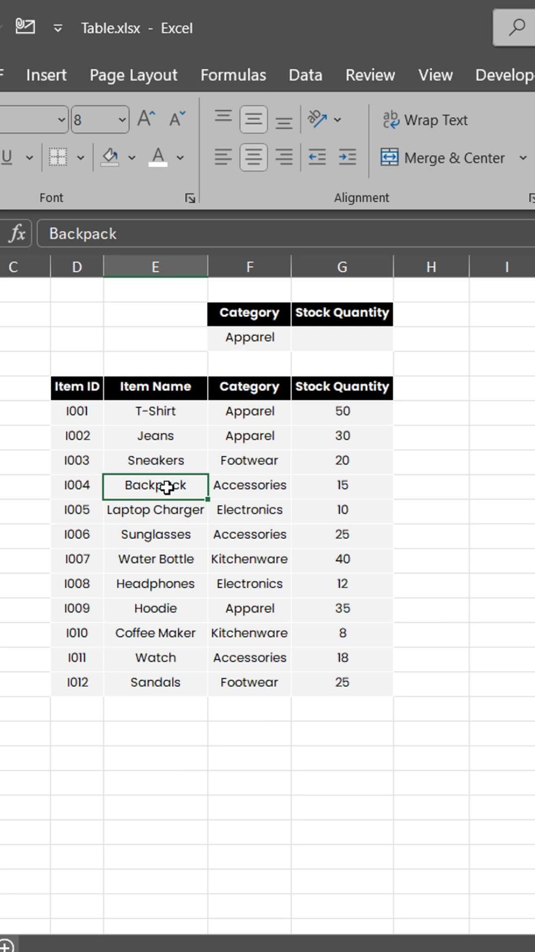
click(183, 141)
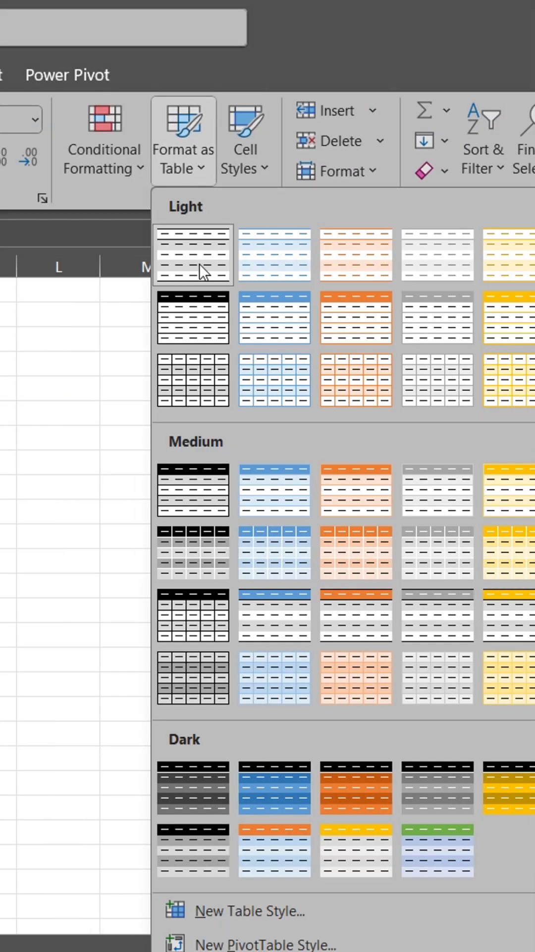
click(192, 254)
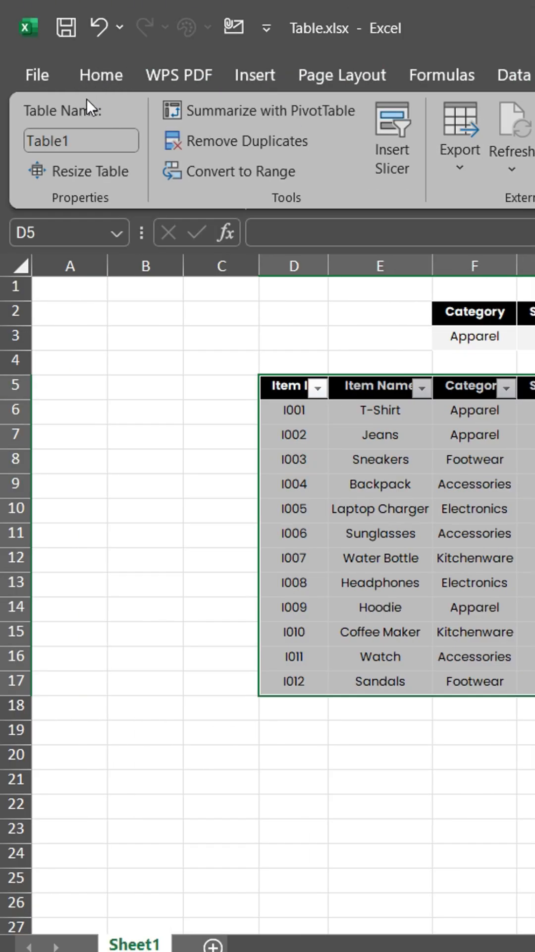
text(stock)
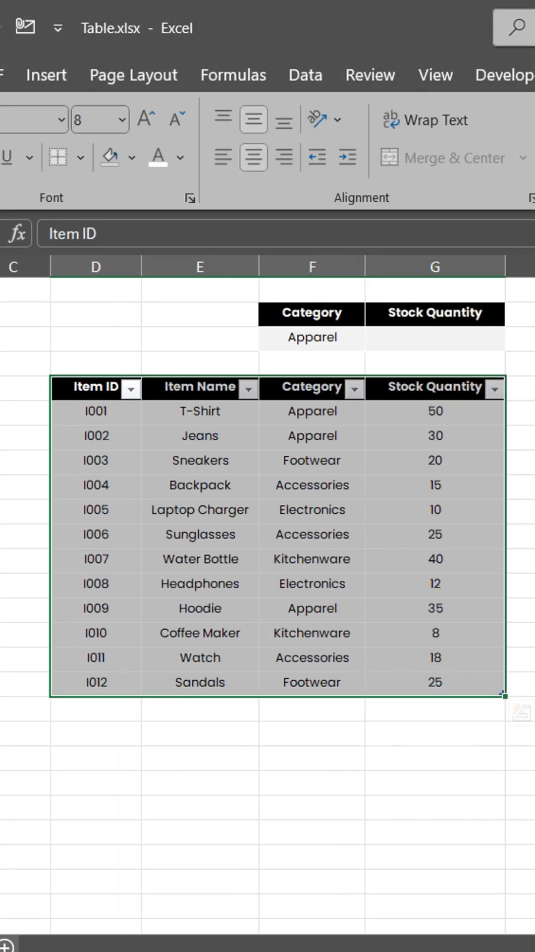
- Enter =SUMIFS(stock[Stock Quantity],stock[Category],F3) in the total cell beside the category
click(435, 337)
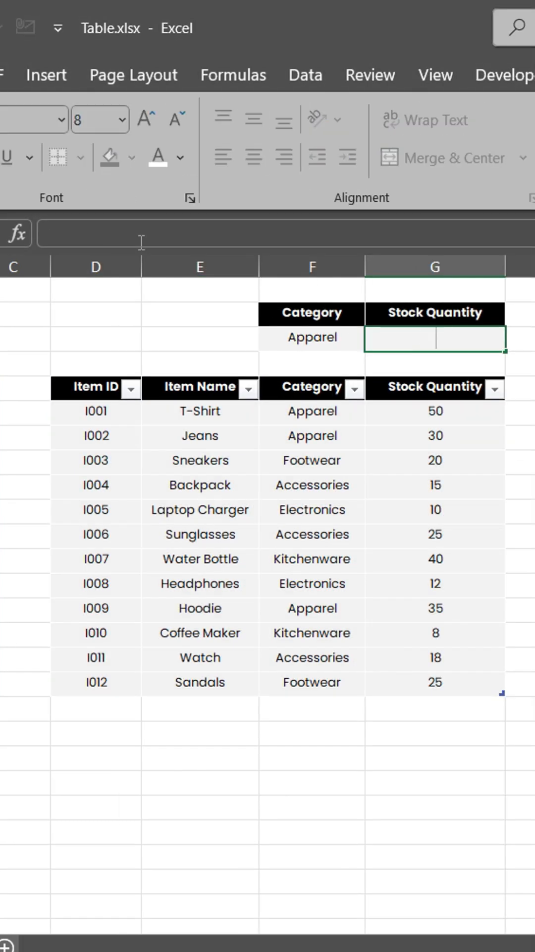
text(=SUMIFS()
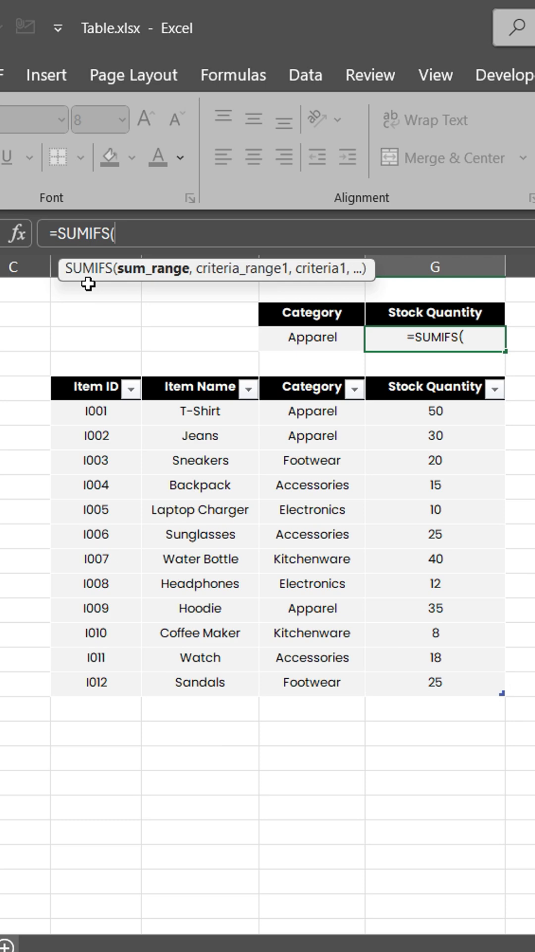
text(stock[stock Quantity],stock[Category],)
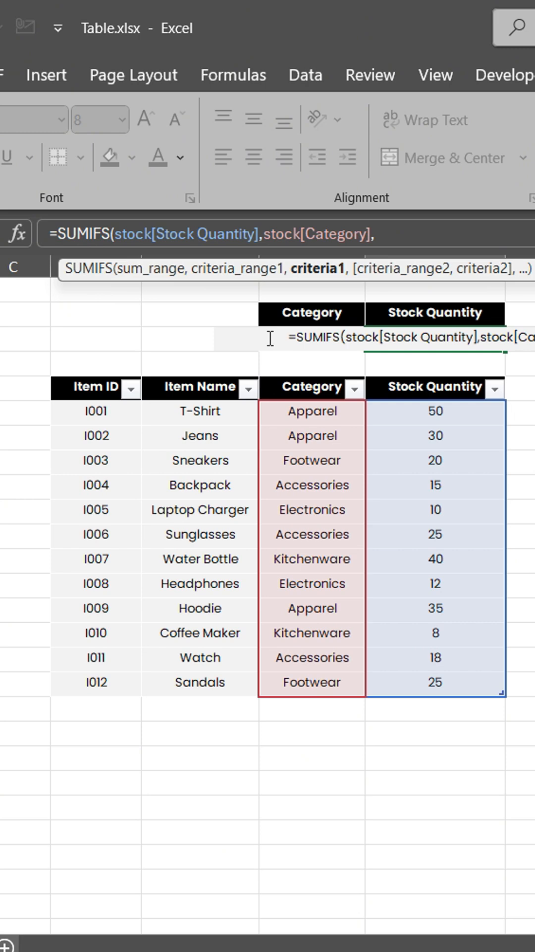
click(310, 314)
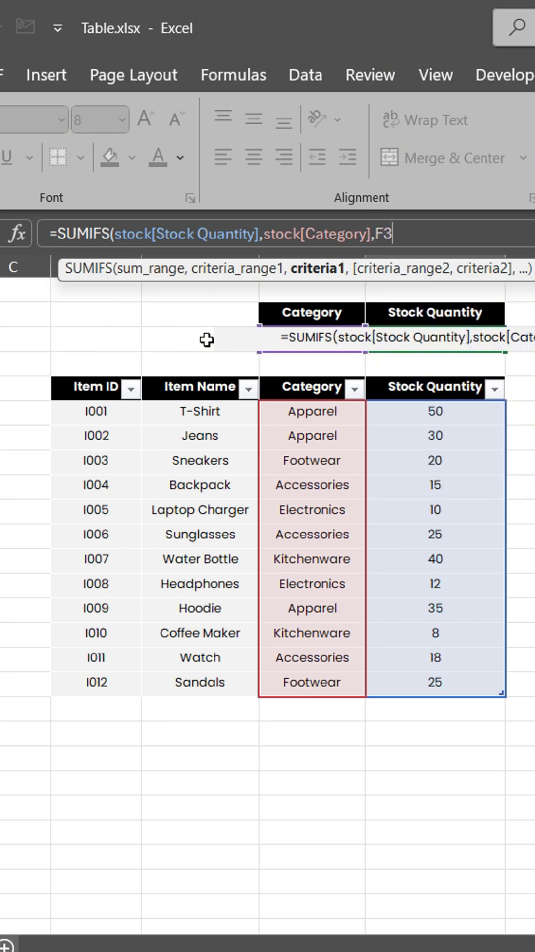
key(enter)
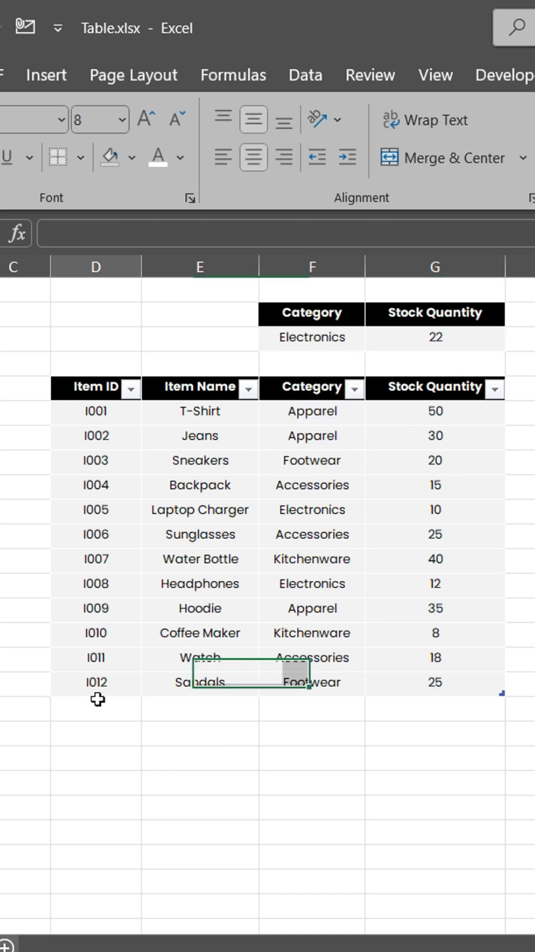
- Paste rows I013 Mouse Pad and I014 Umbrella directly below the table so it expands
key(ctrl+v)
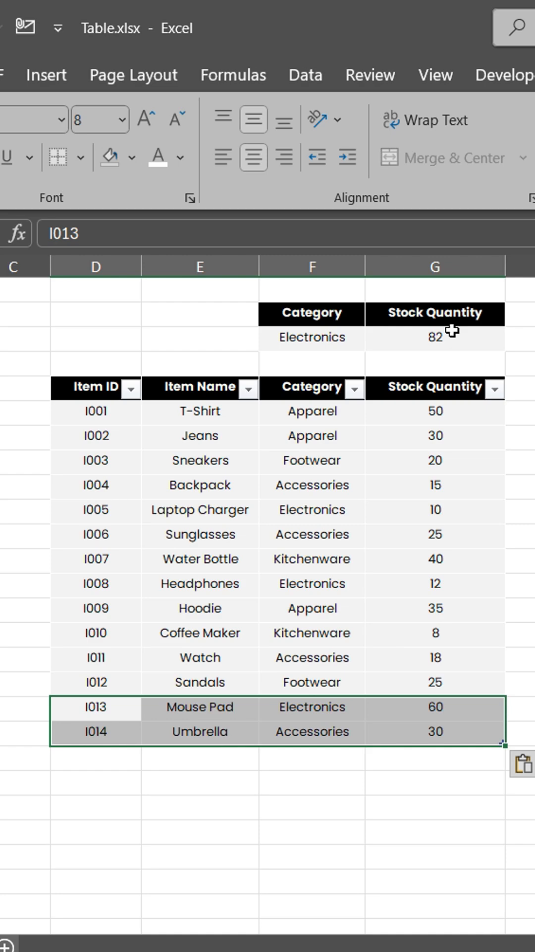